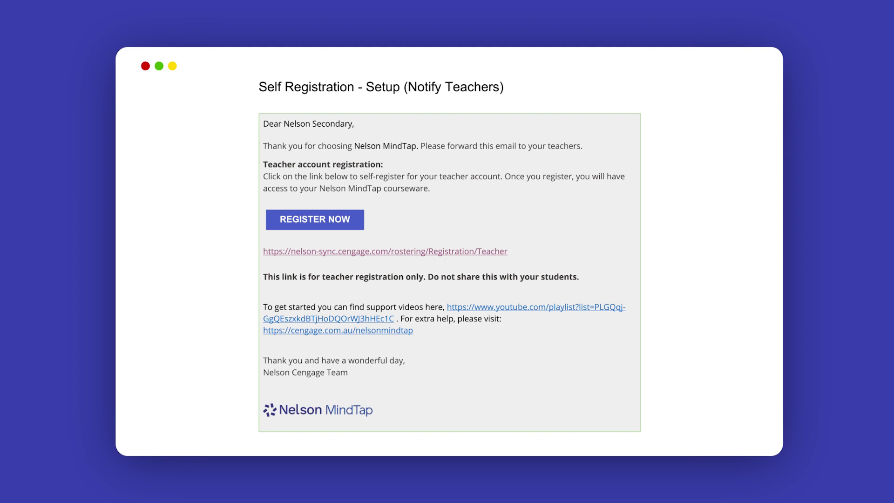
- Start teacher registration from the email and confirm CENGAGE SECONDARY as the school
left_click(315, 219)
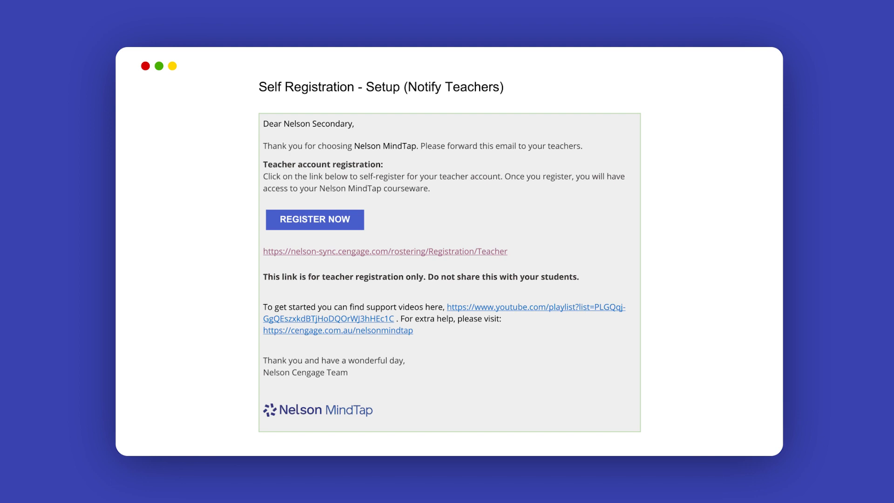
left_click(314, 219)
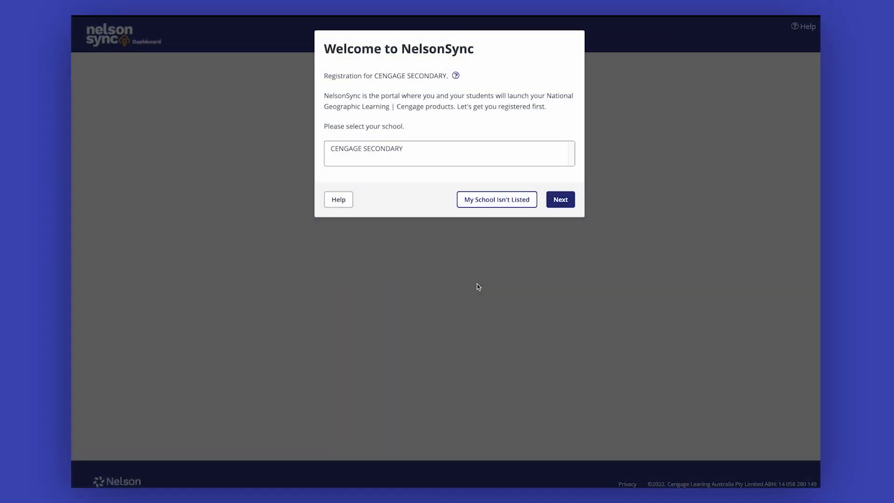
mouse_move(395, 150)
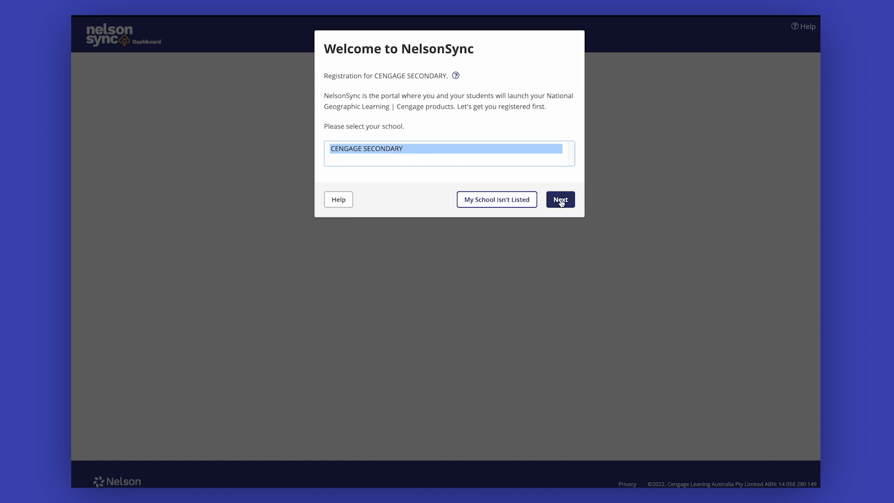
left_click(559, 199)
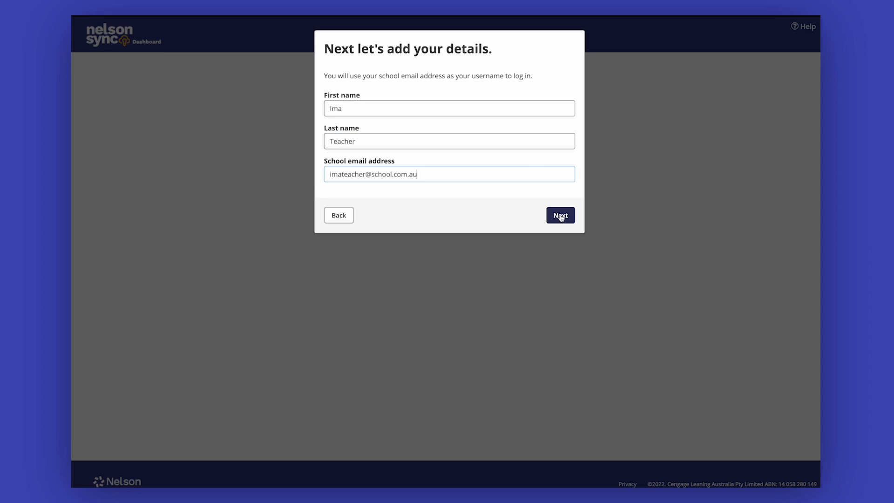
- Submit the name, school email and new password to finish registering
left_click(559, 215)
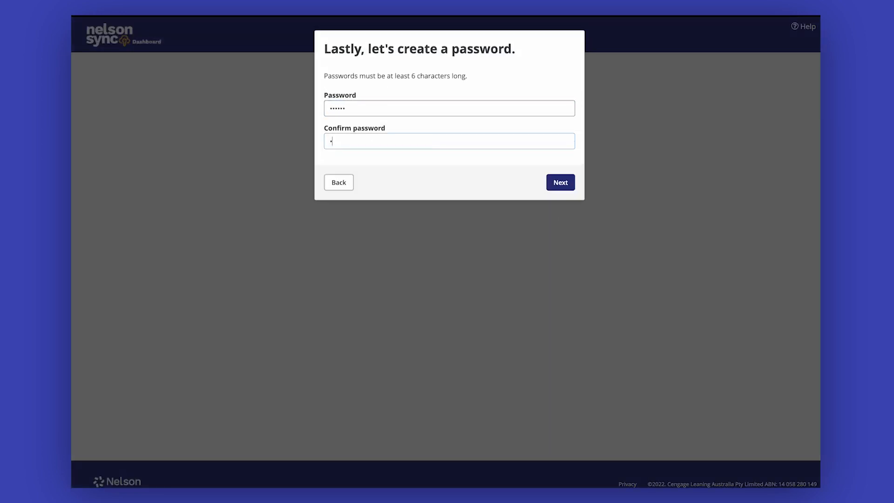
left_click(560, 183)
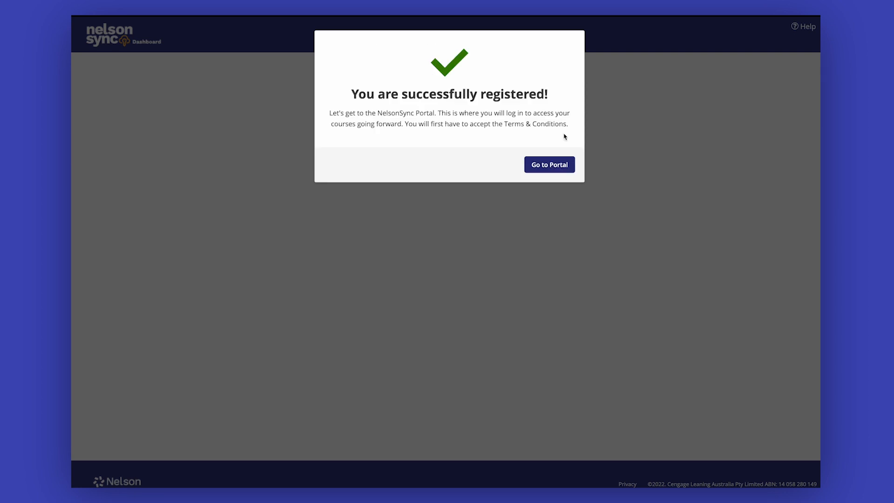
mouse_move(480, 121)
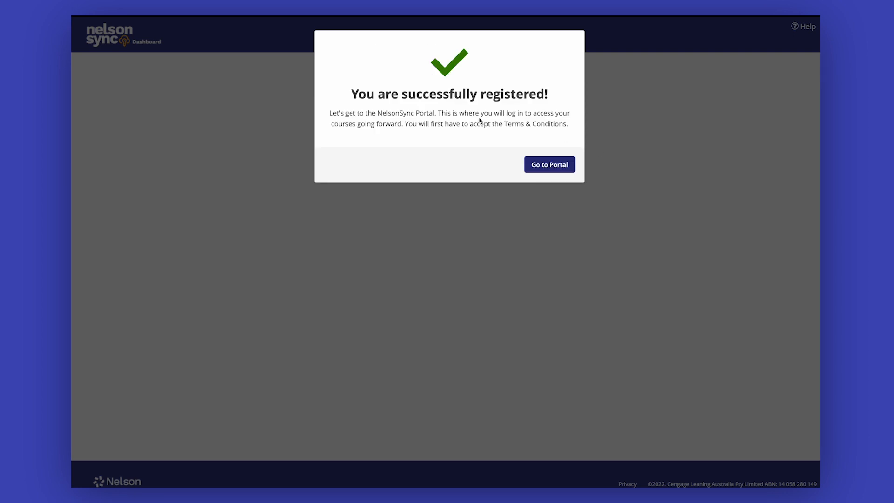
- Continue to the portal and accept the terms and conditions to reach the welcome screen
left_click(549, 164)
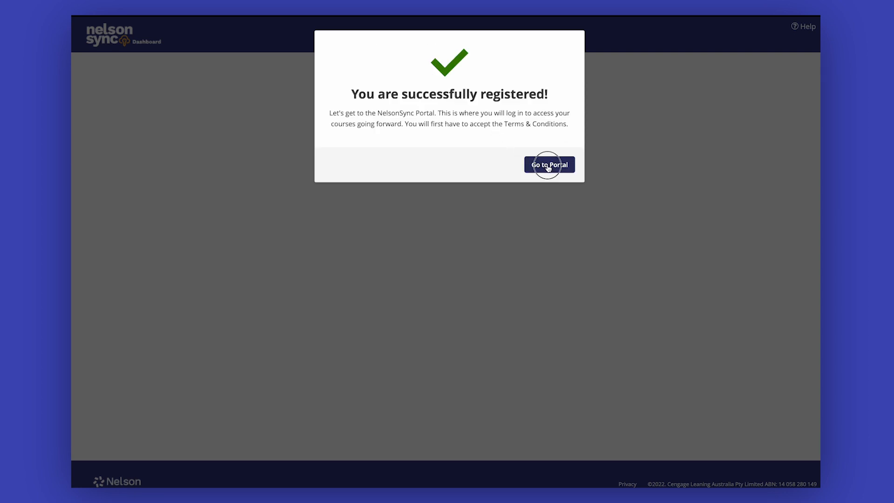
left_click(549, 165)
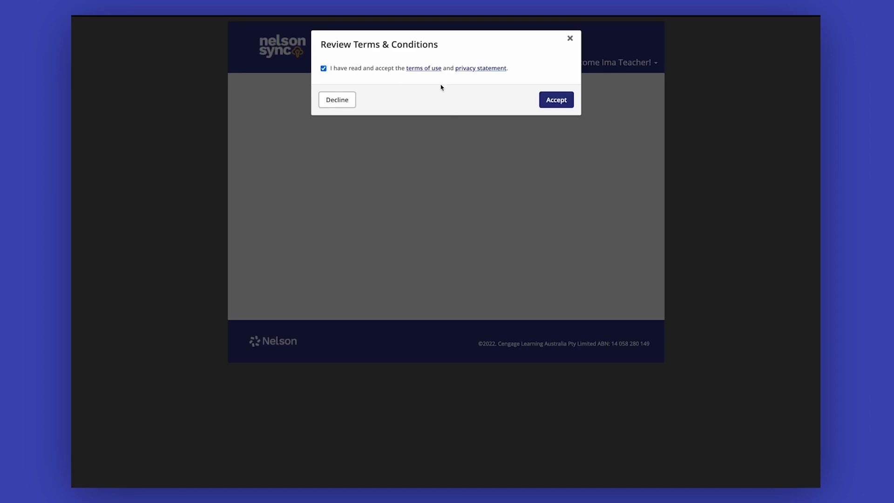
left_click(556, 99)
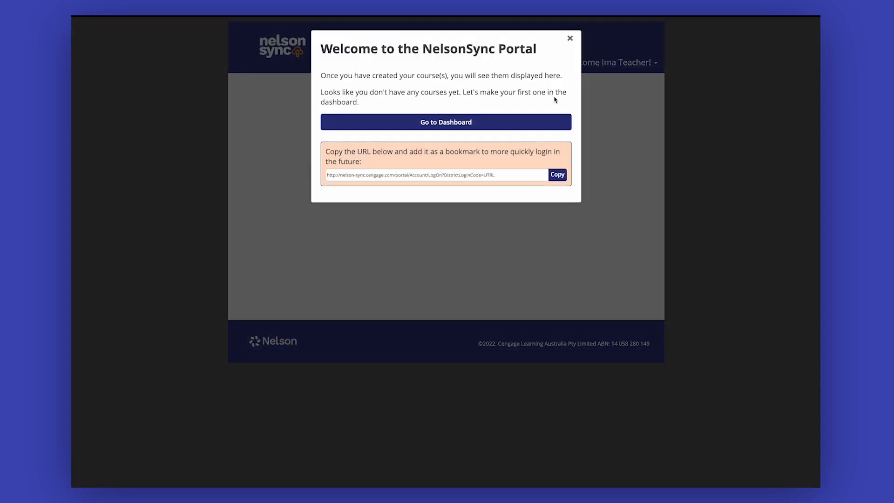